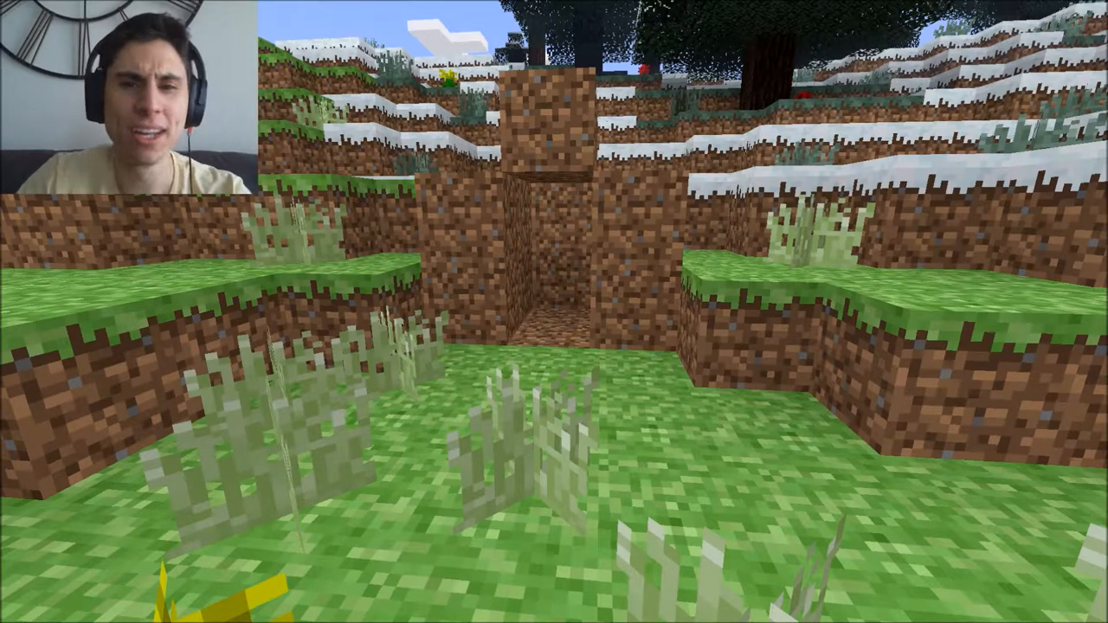
Place the oak door in the bottom of the dirt doorway to seal the hidden entrance
{"action": "left_click", "coordinate": [546, 260]}
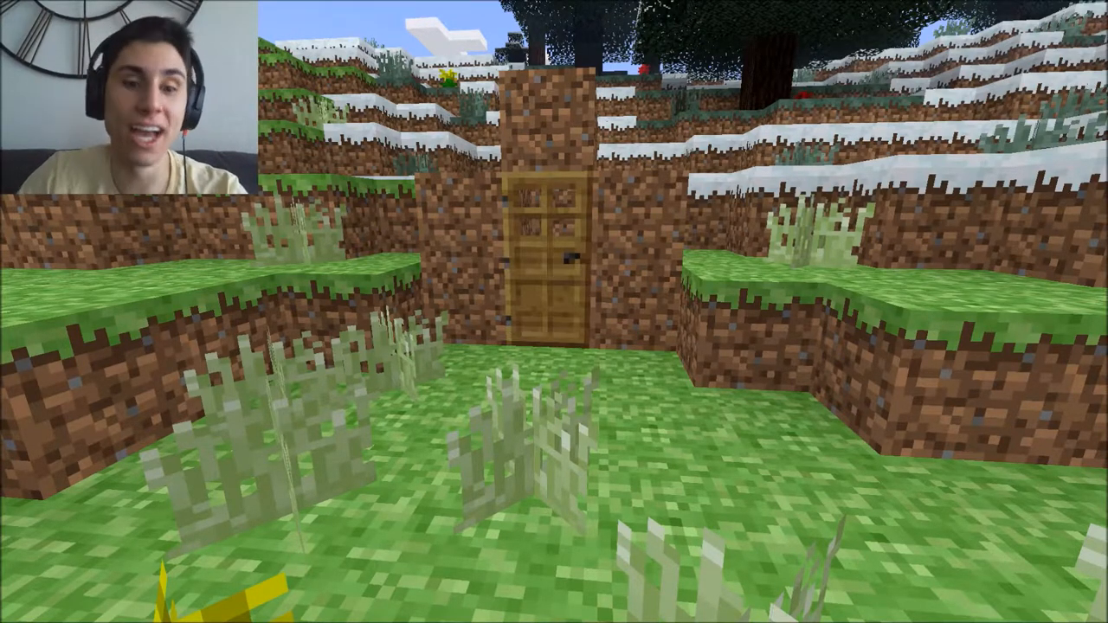